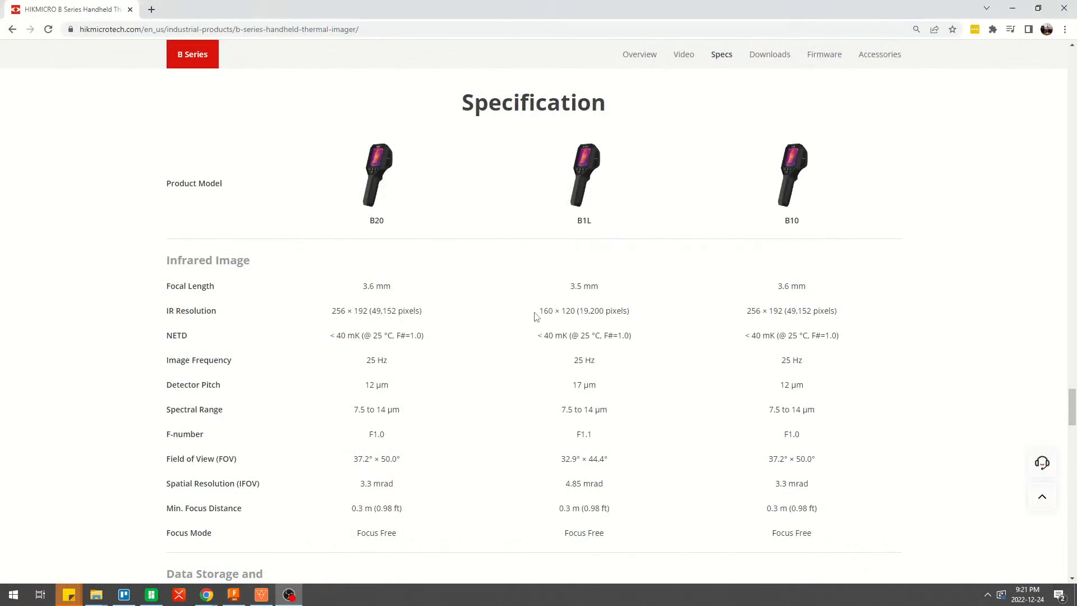
scroll("down", 3)
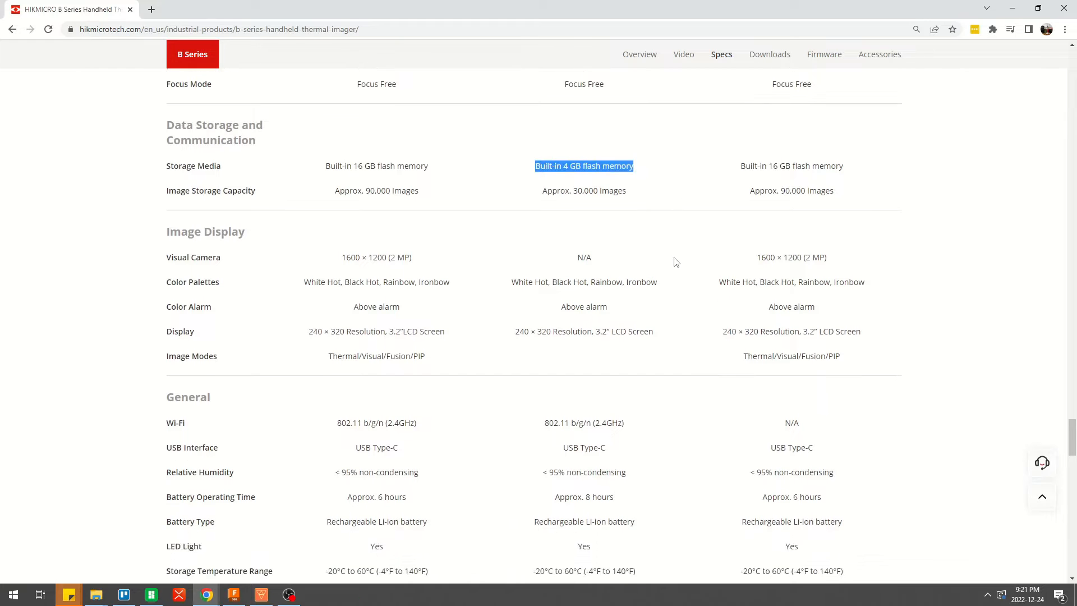
scroll("down", 3)
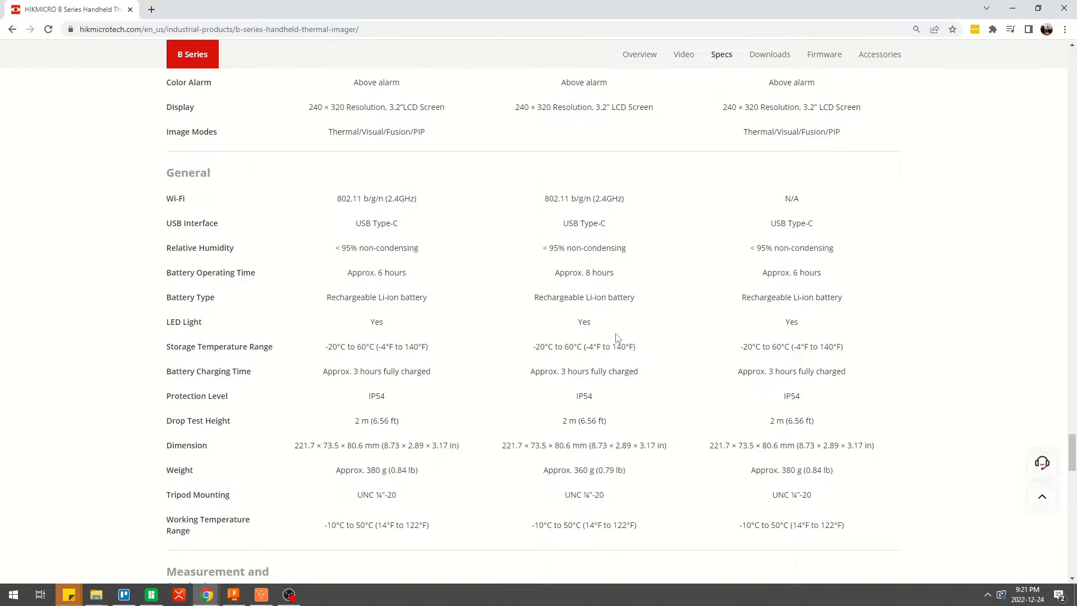
scroll("down", 3)
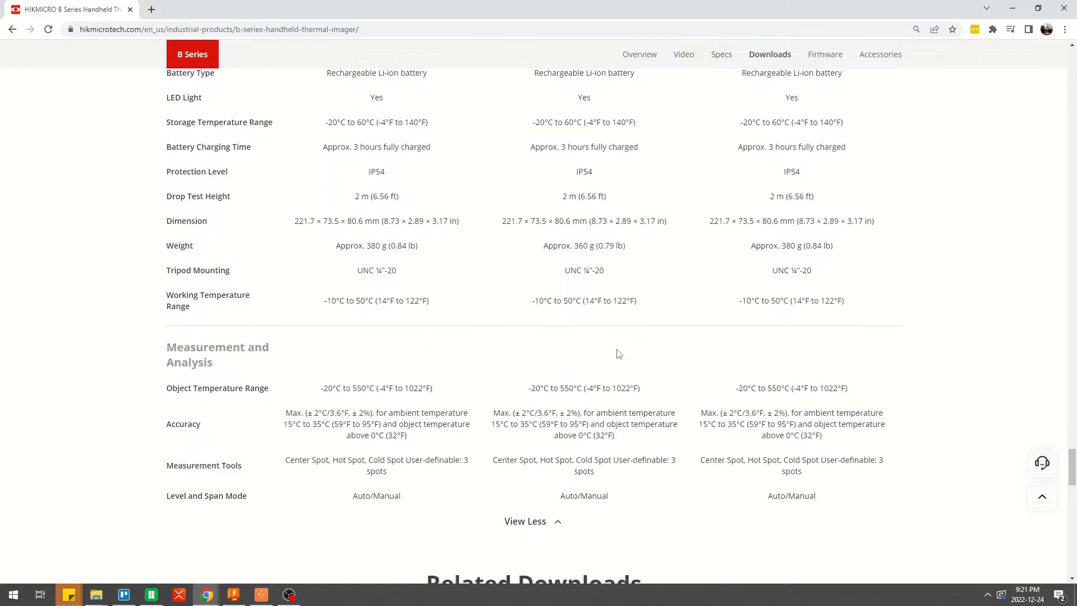